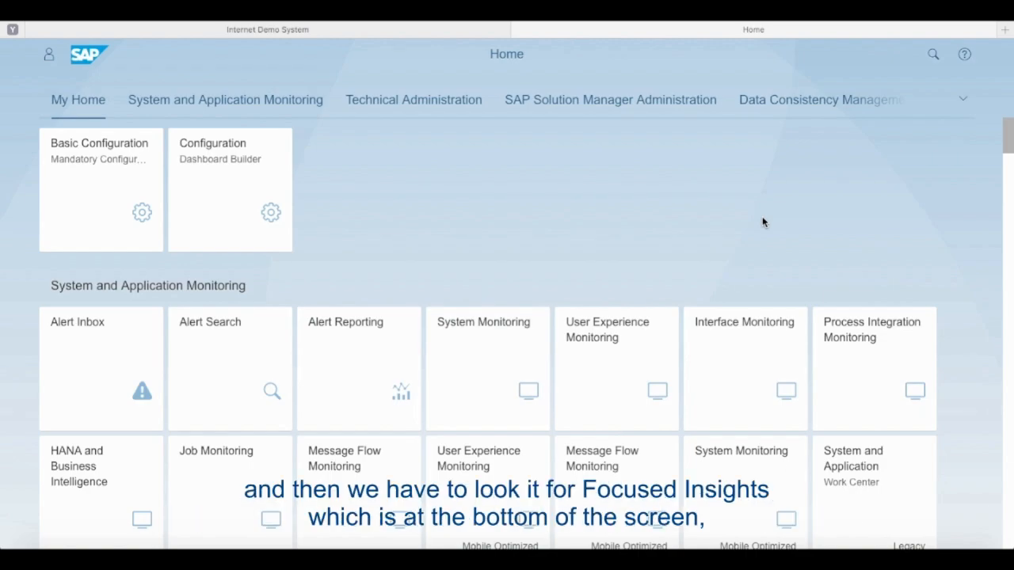
- Bring the Focused Insights – Administration tile group into view on the Fiori Launchpad home page
click(413, 100)
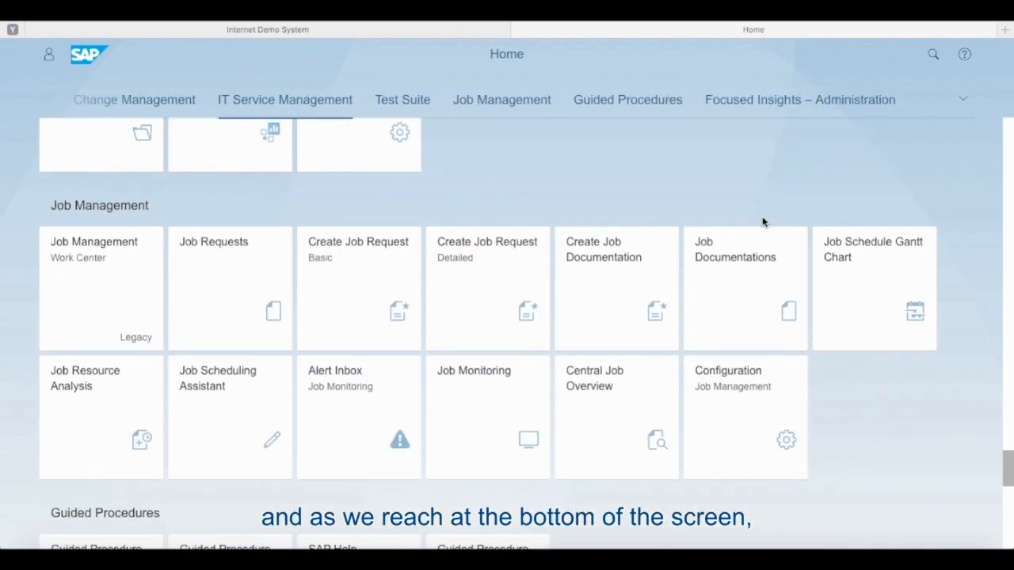
click(799, 99)
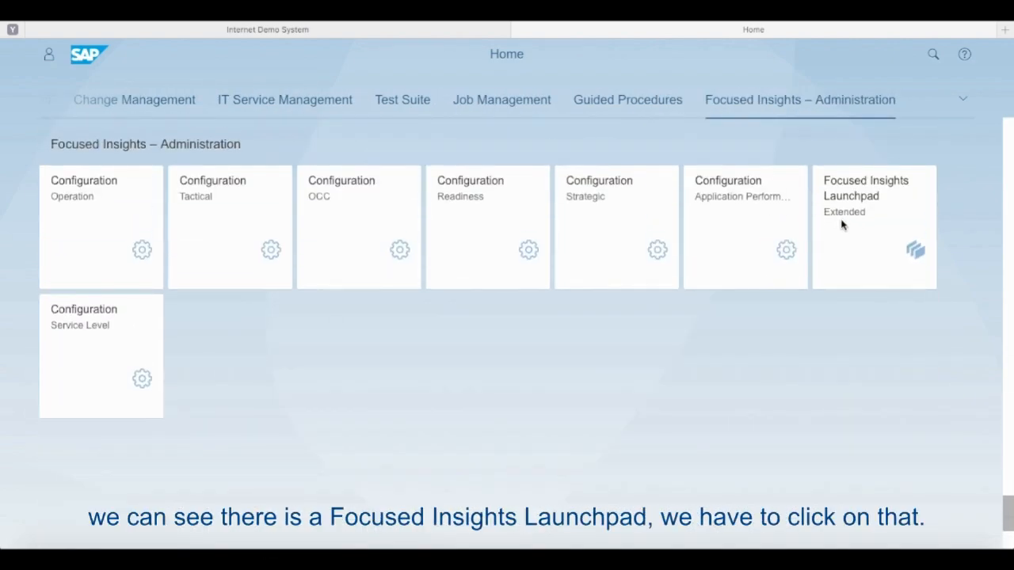
mouse_move(856, 219)
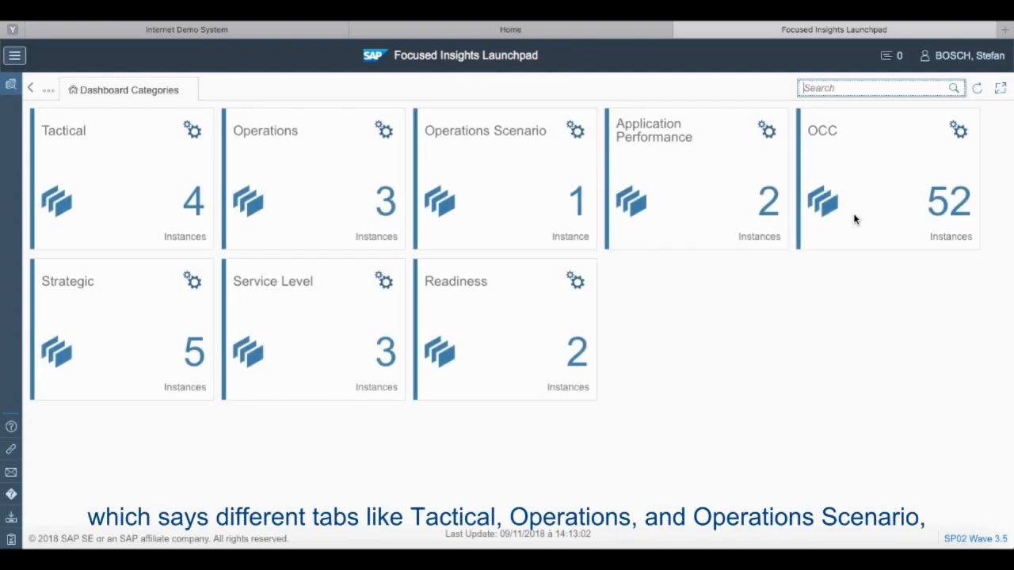
mouse_move(822, 264)
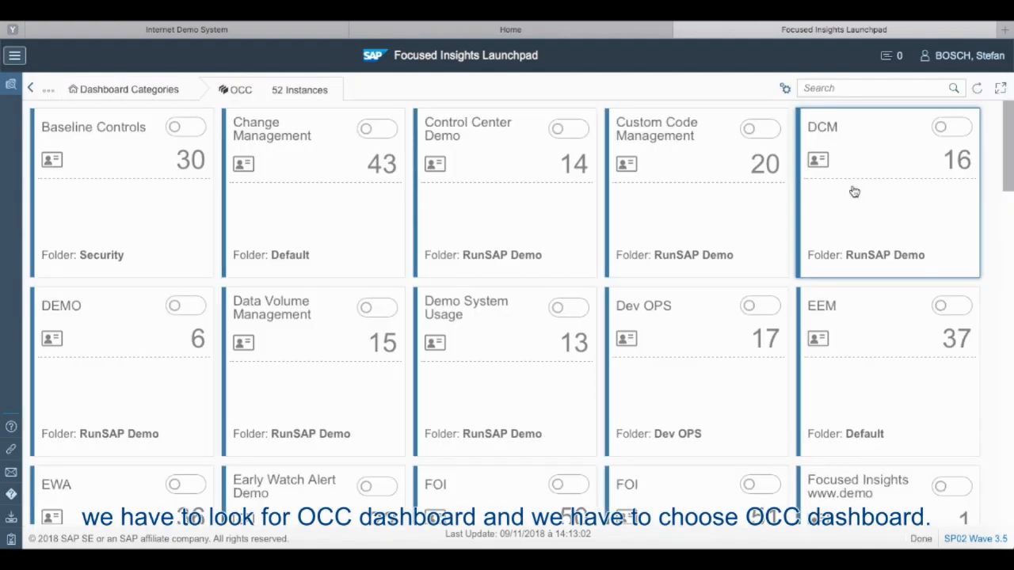
mouse_move(783, 88)
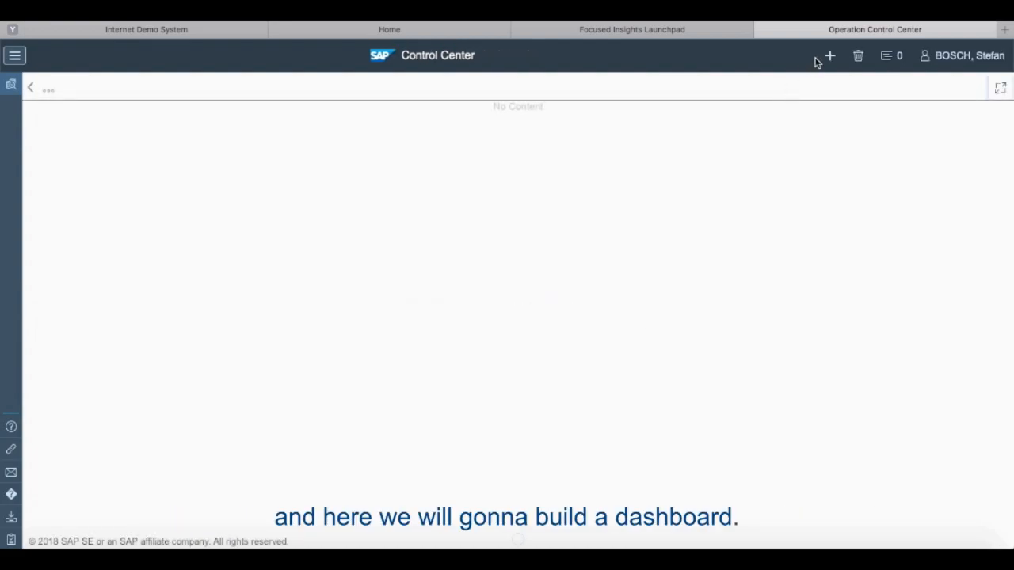
mouse_move(830, 56)
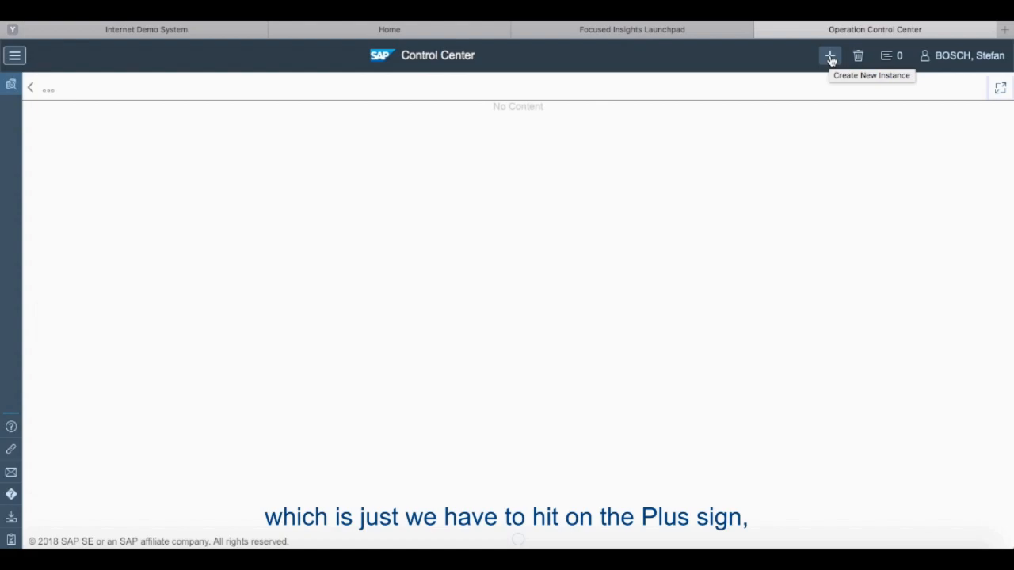
- Start a new dashboard with the Create New Instance (+) icon in the header bar
click(829, 55)
text(M)
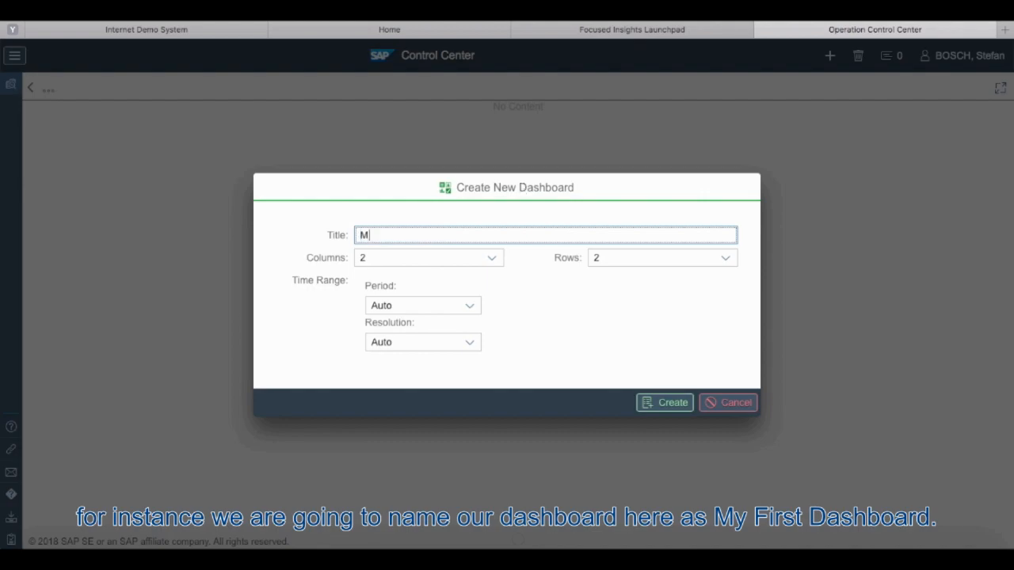
- Create 'My first Dashboard' with 2 columns, 2 rows, Last Month period and Day resolution
text(y first Da)
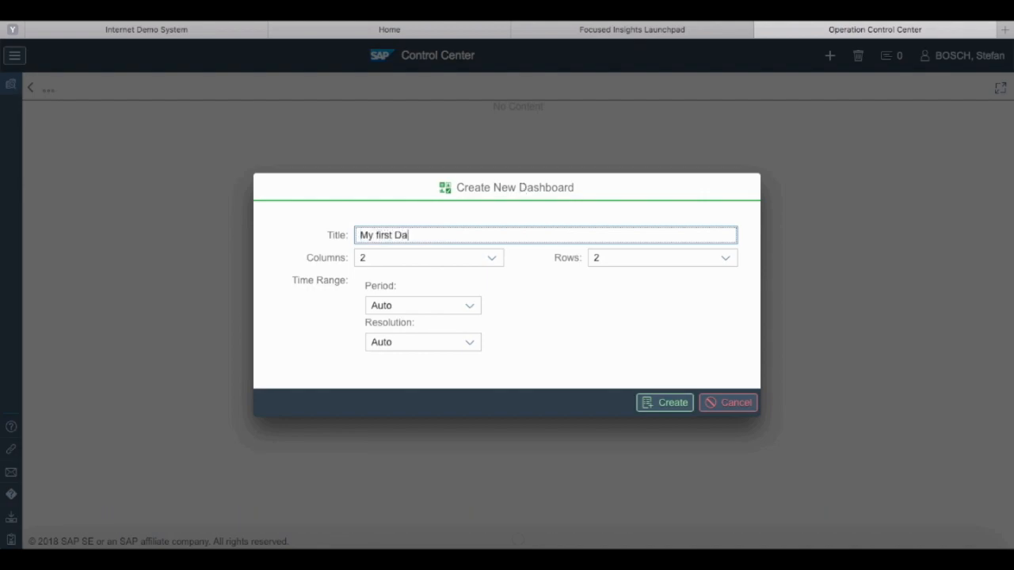
text(shboard)
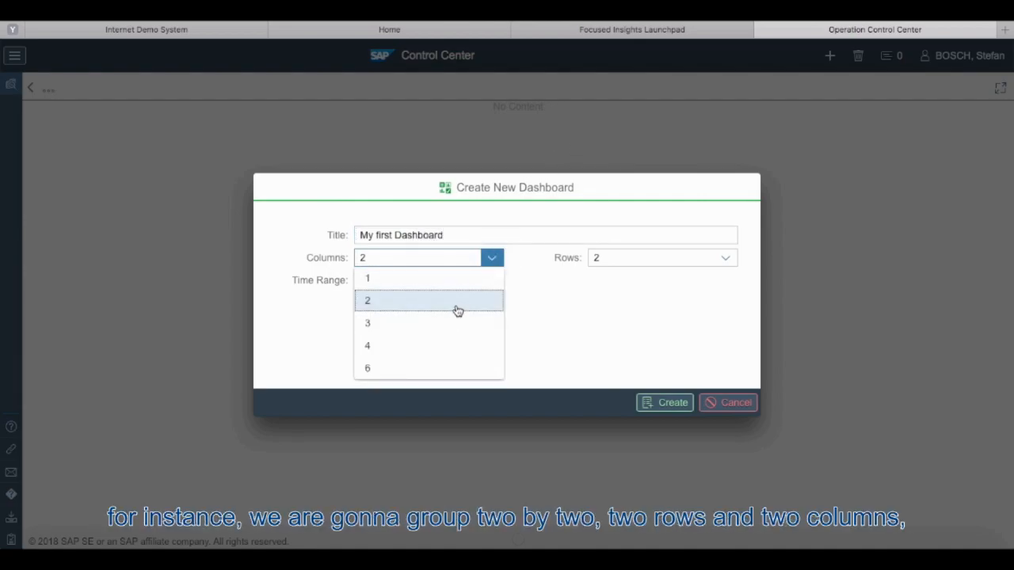
click(366, 300)
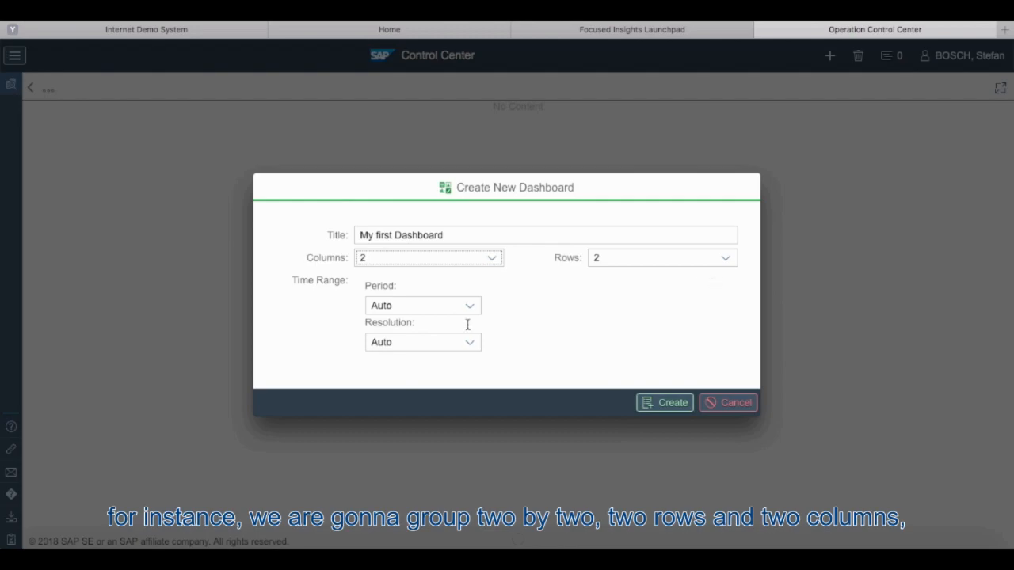
click(469, 305)
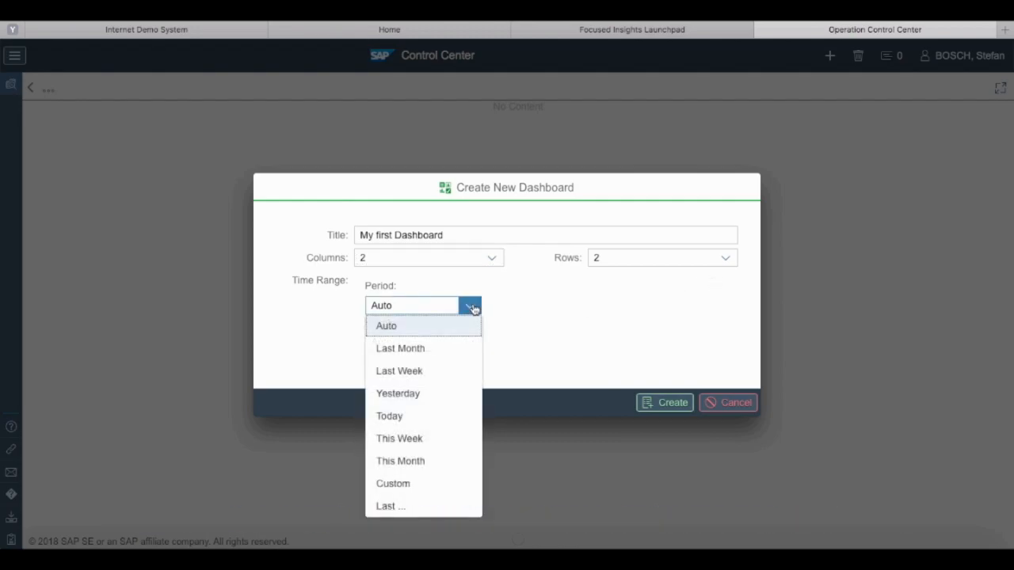
mouse_move(411, 316)
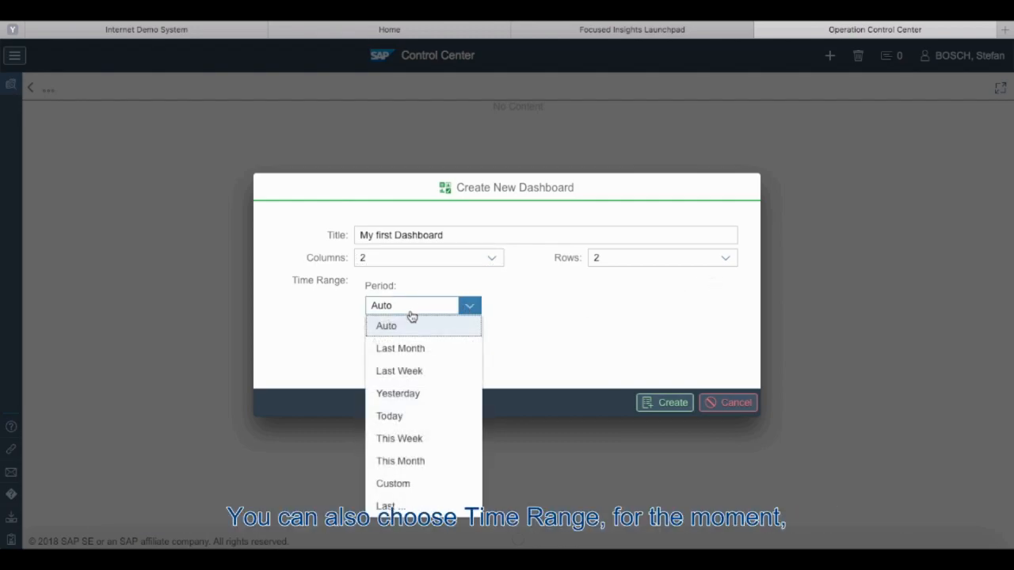
click(400, 349)
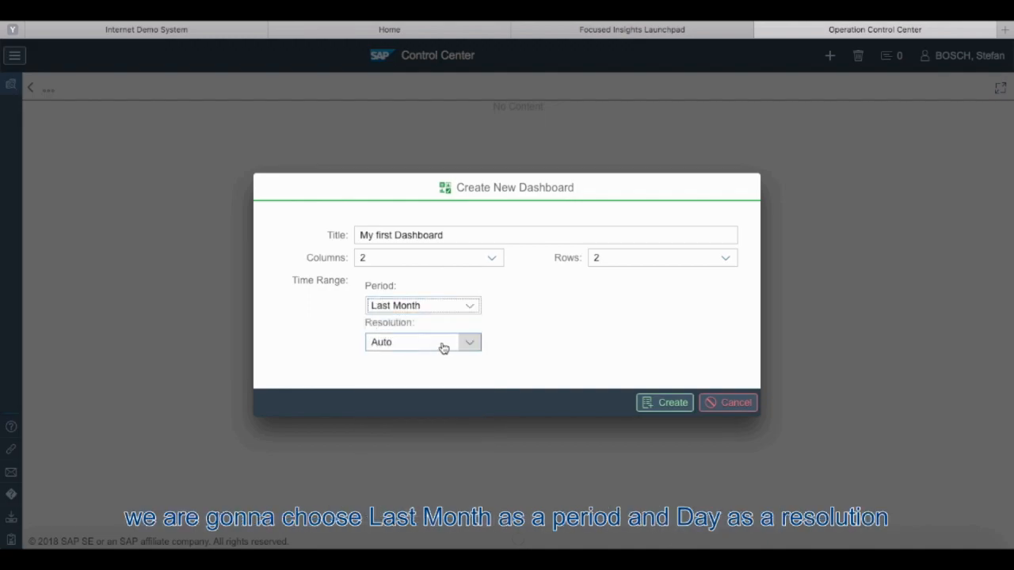
click(468, 342)
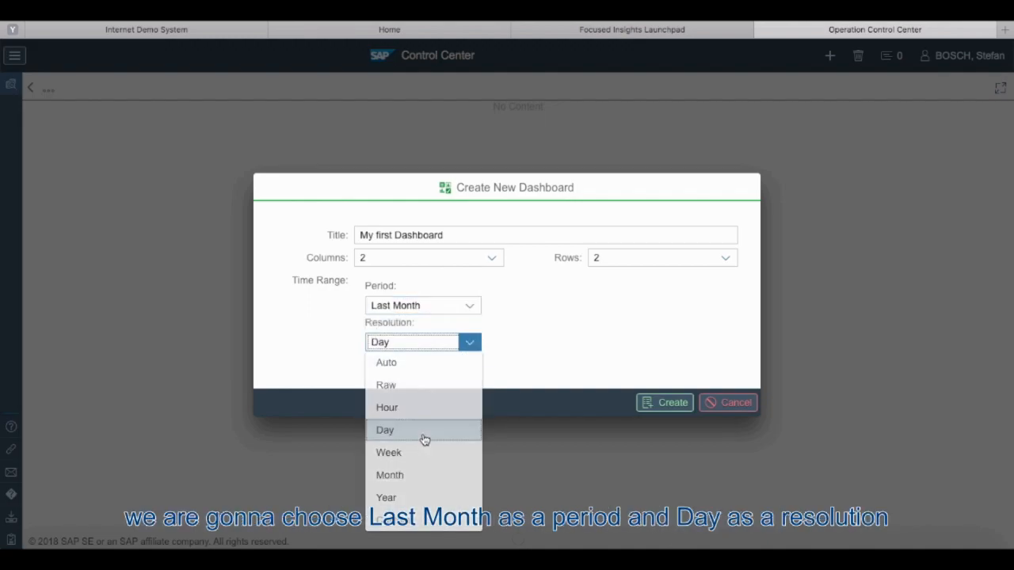
click(384, 430)
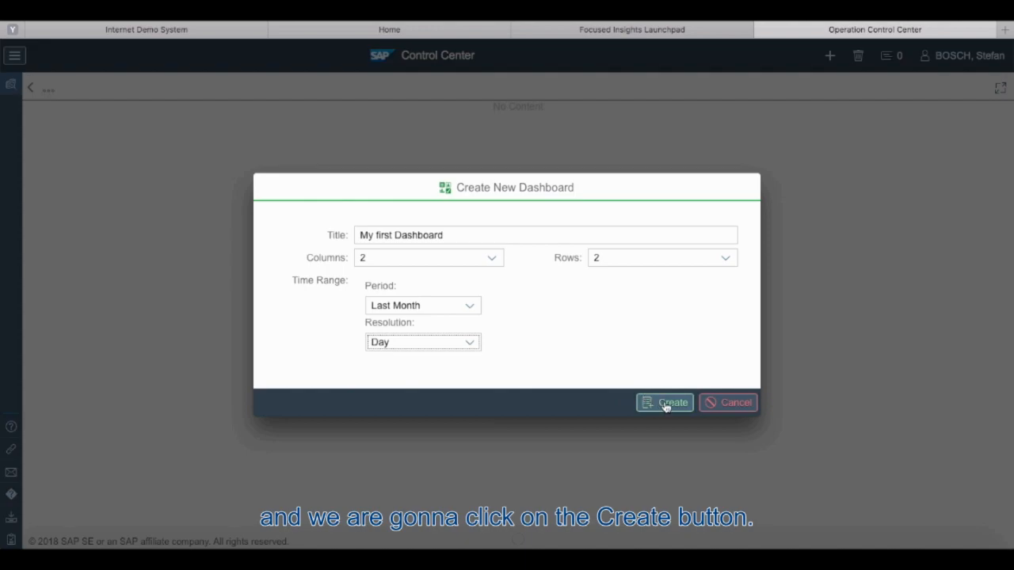
click(663, 402)
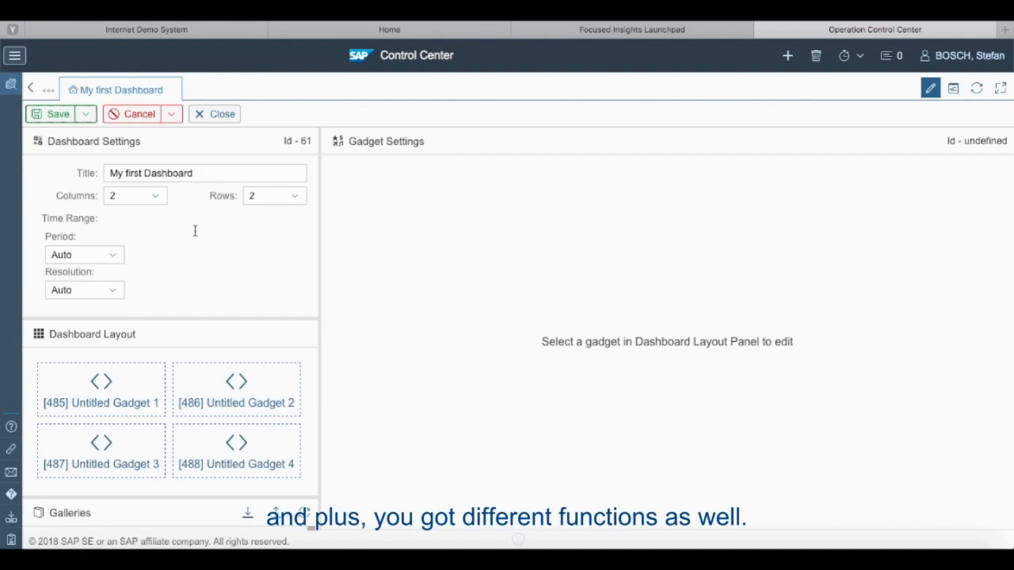
mouse_move(176, 267)
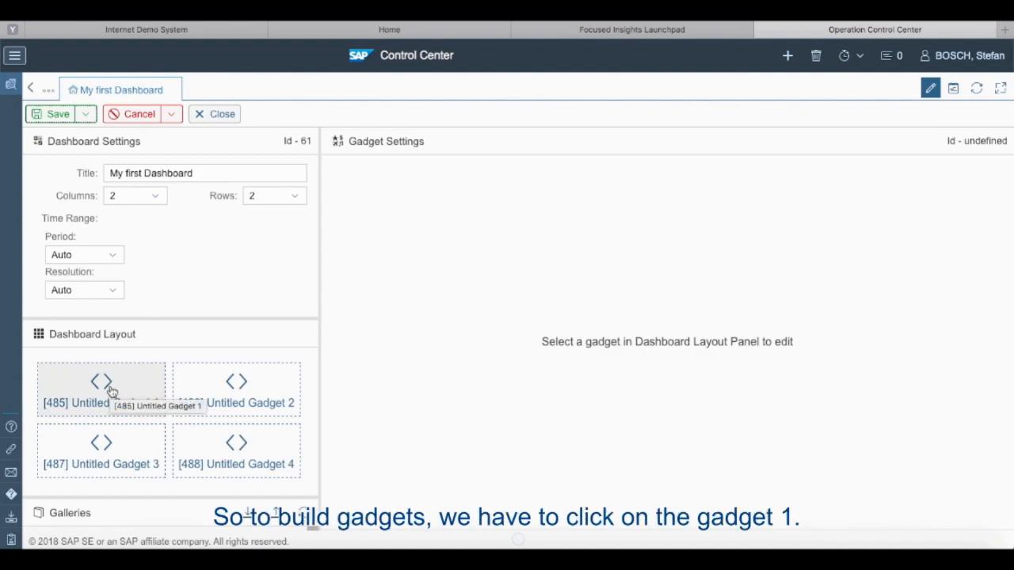
- Title Gadget 1 'CPUTime Memory' and set its renderer to LINE_CHART
click(100, 388)
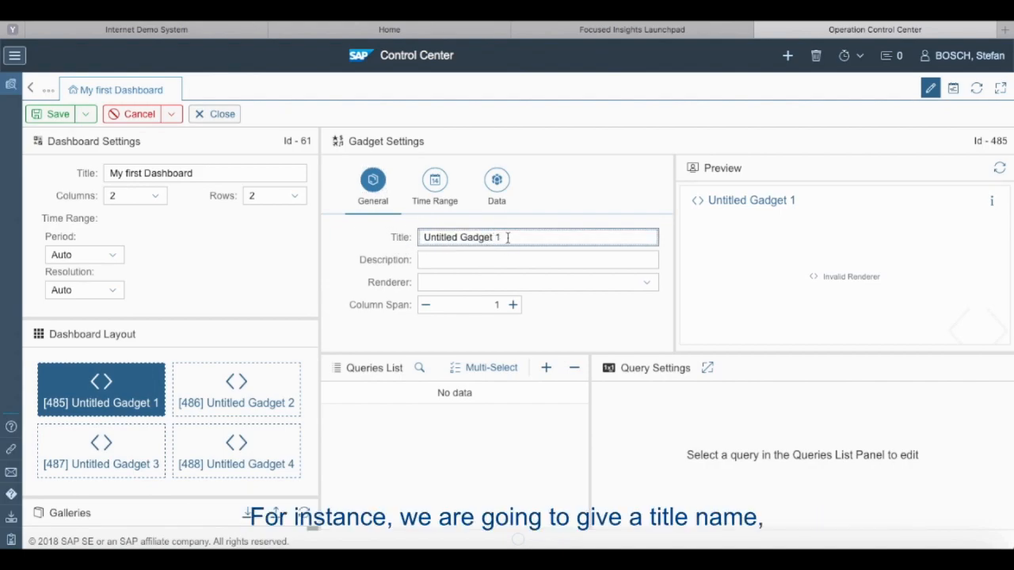
text(CPUTime Memory)
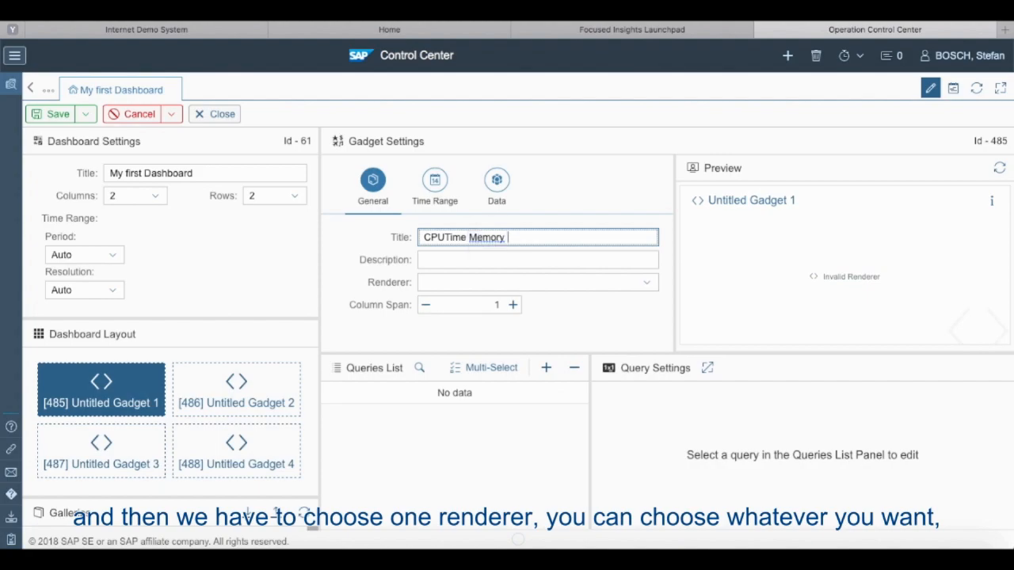
click(537, 282)
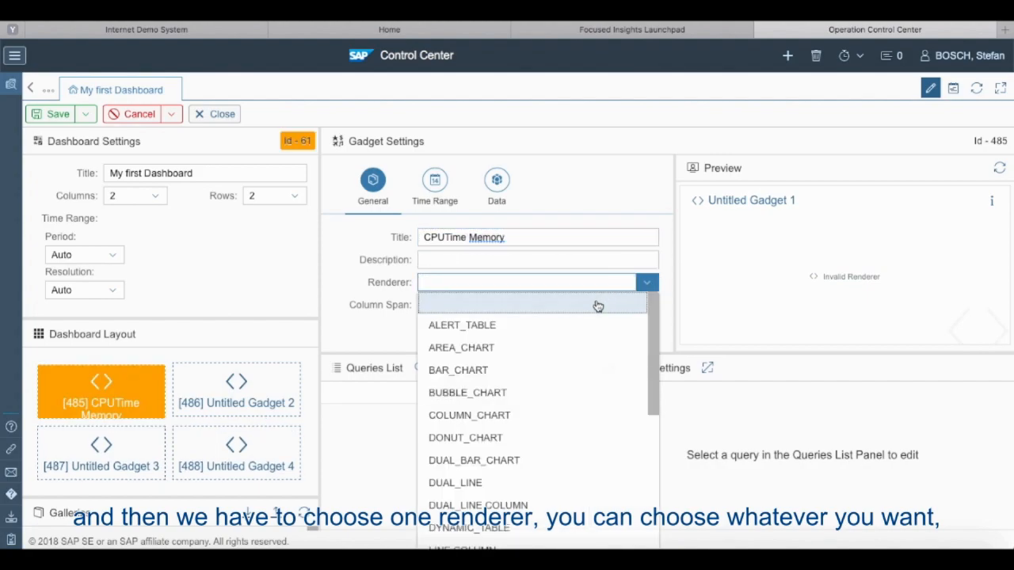
scroll(down, 3)
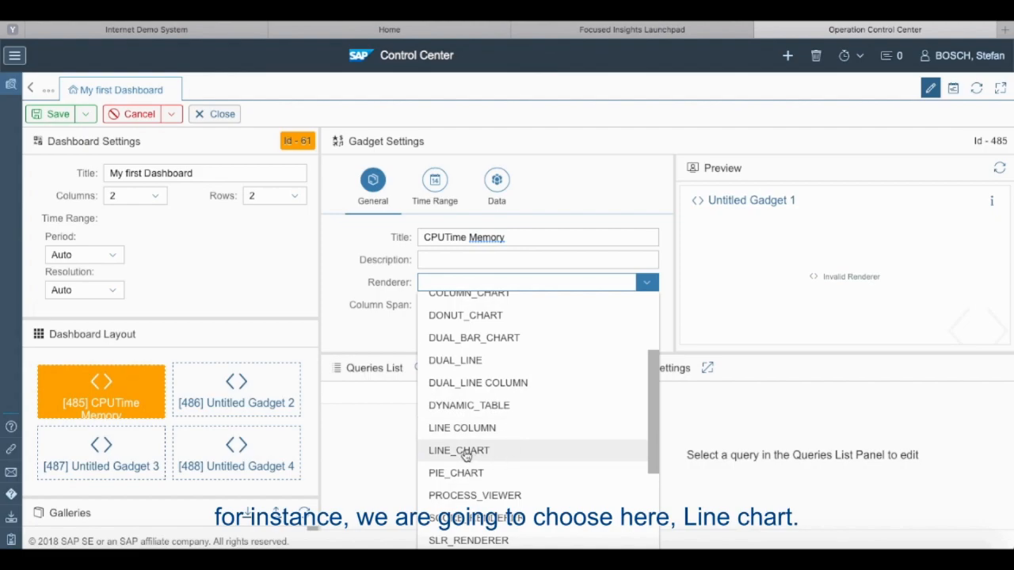
click(457, 450)
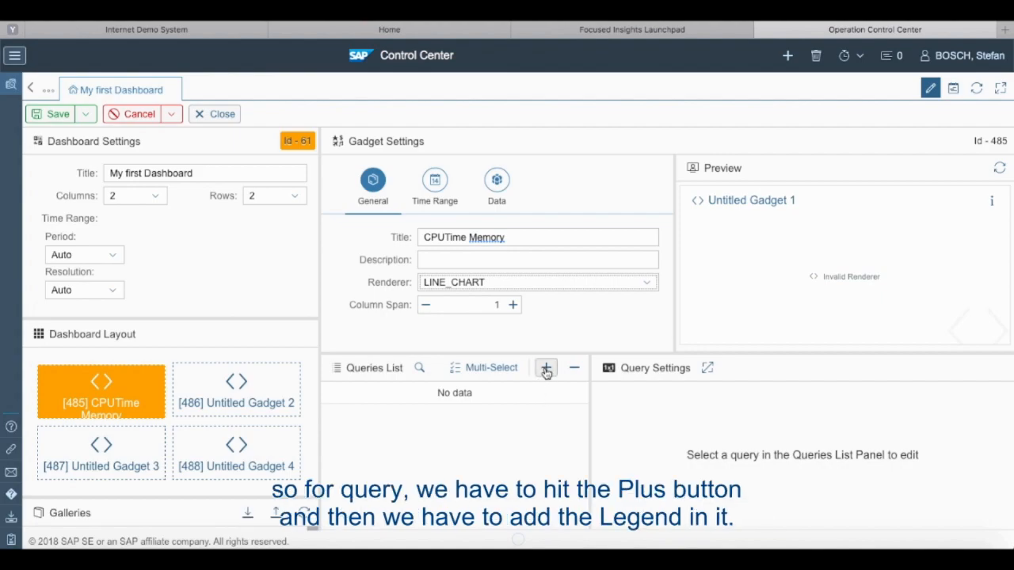
mouse_move(546, 368)
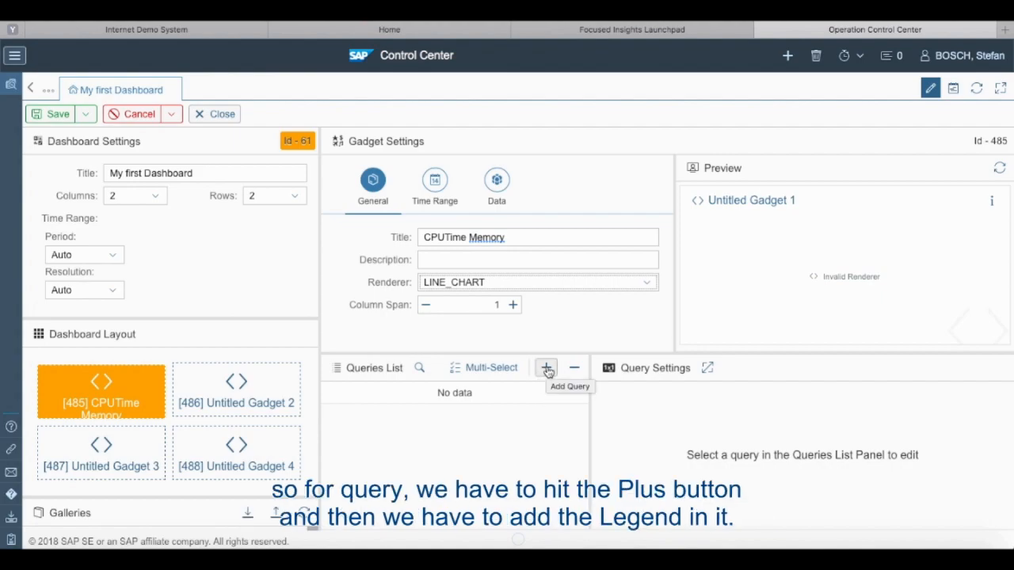
- Add a query named 'CPU' using the System Monitoring data provider
click(546, 367)
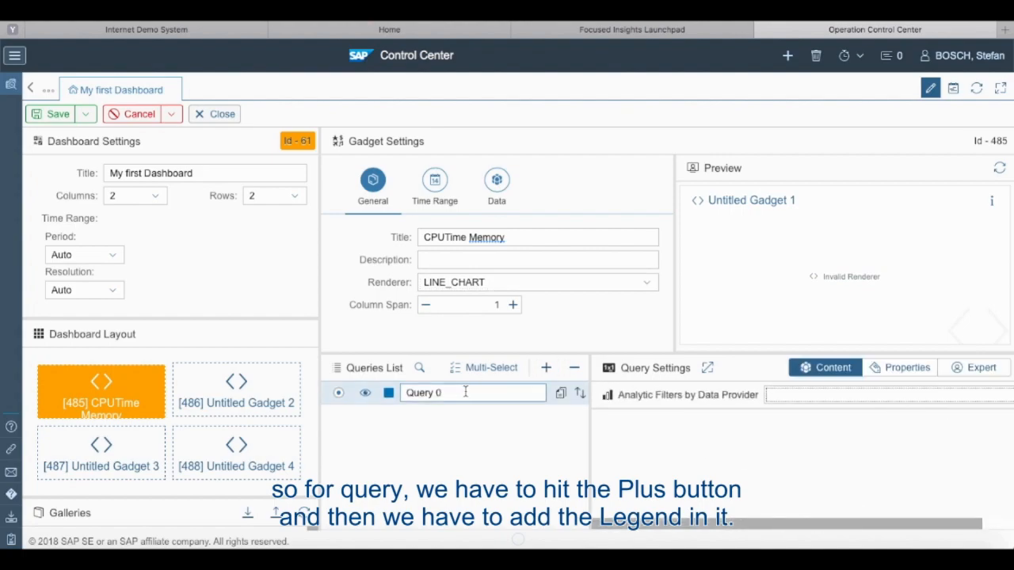
text(Qu)
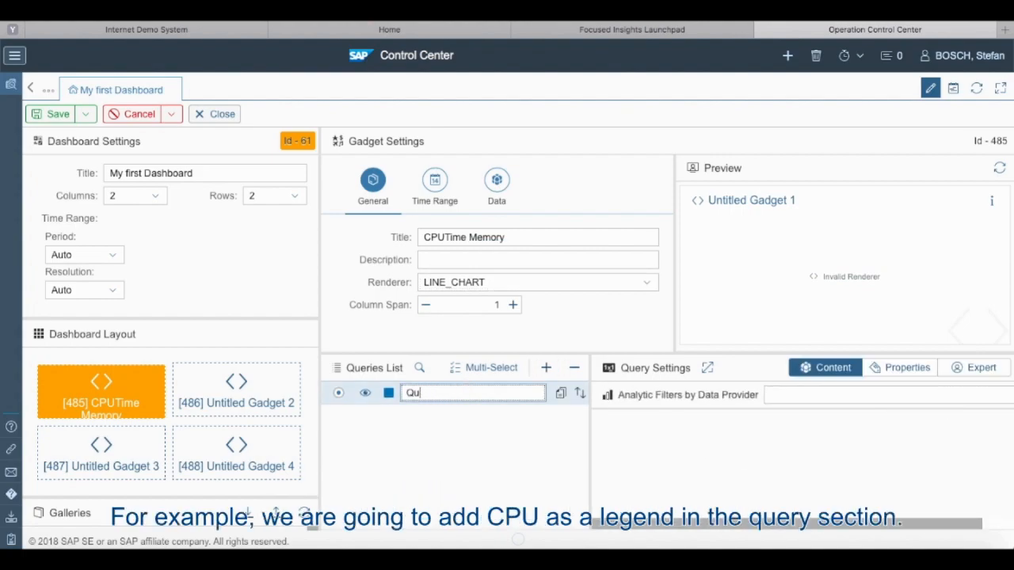
text(CPU)
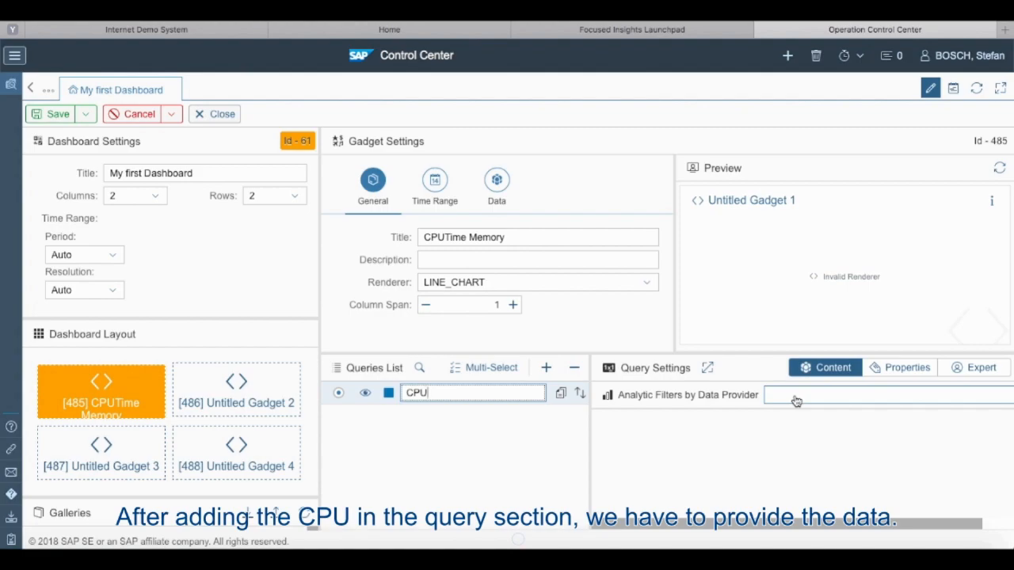
click(887, 394)
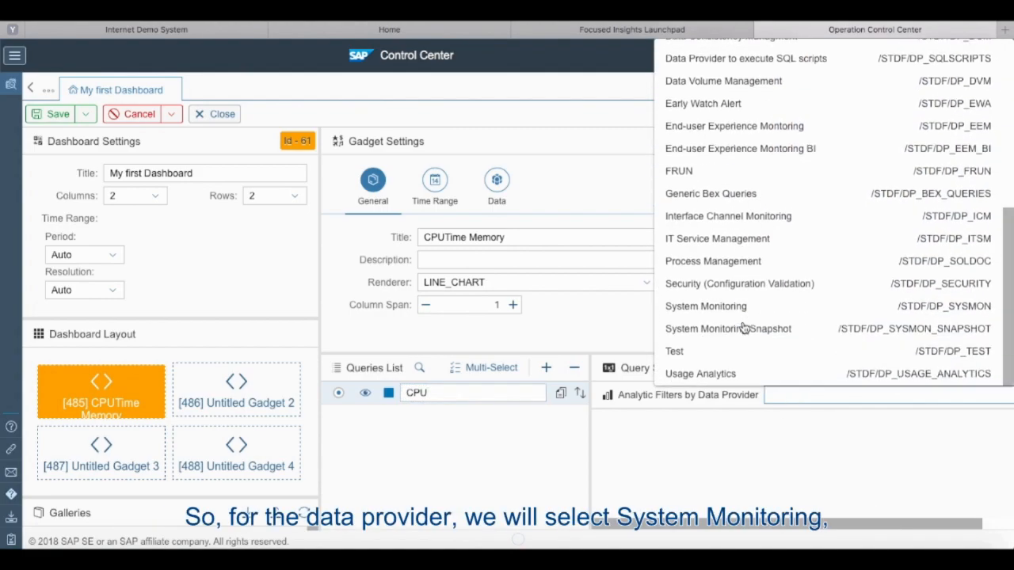
click(705, 305)
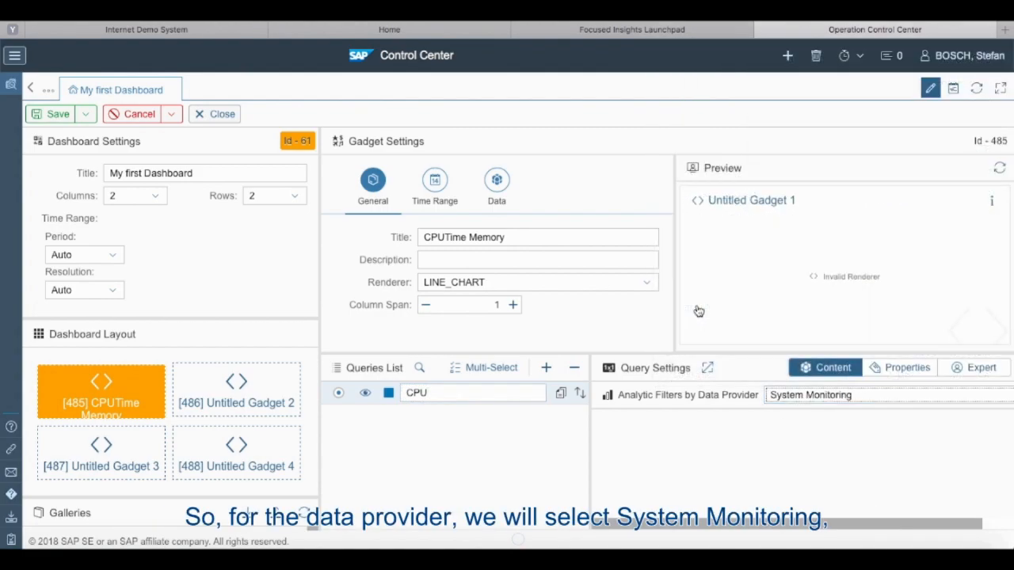
mouse_move(886, 200)
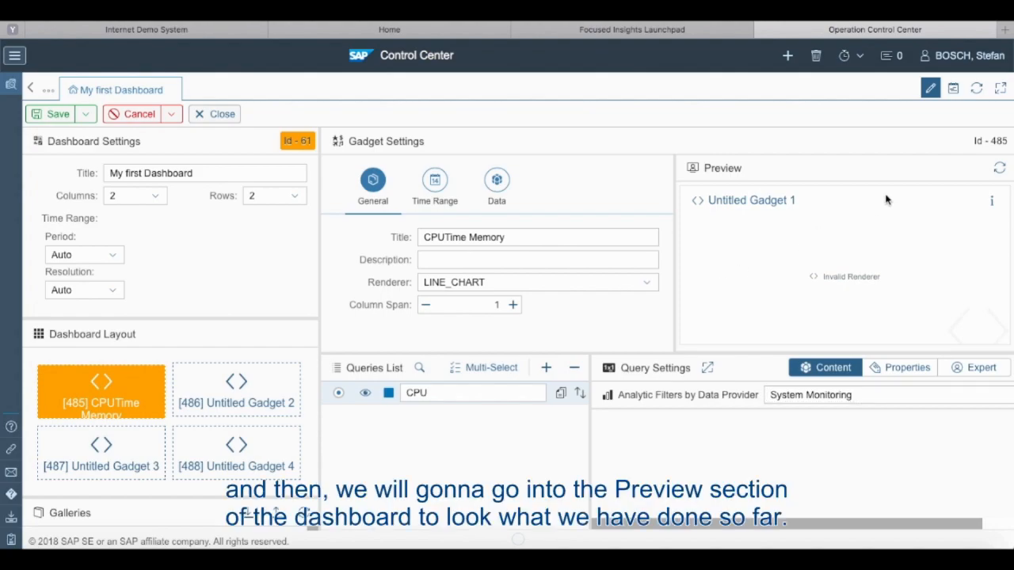
mouse_move(998, 167)
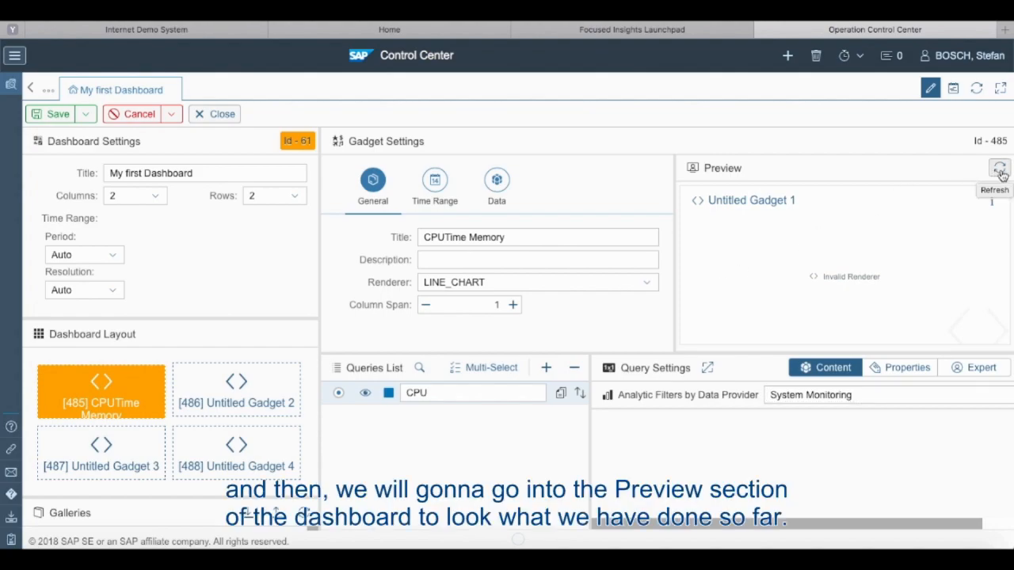
- Refresh the preview to render the CPU line chart, then save the dashboard
click(1000, 167)
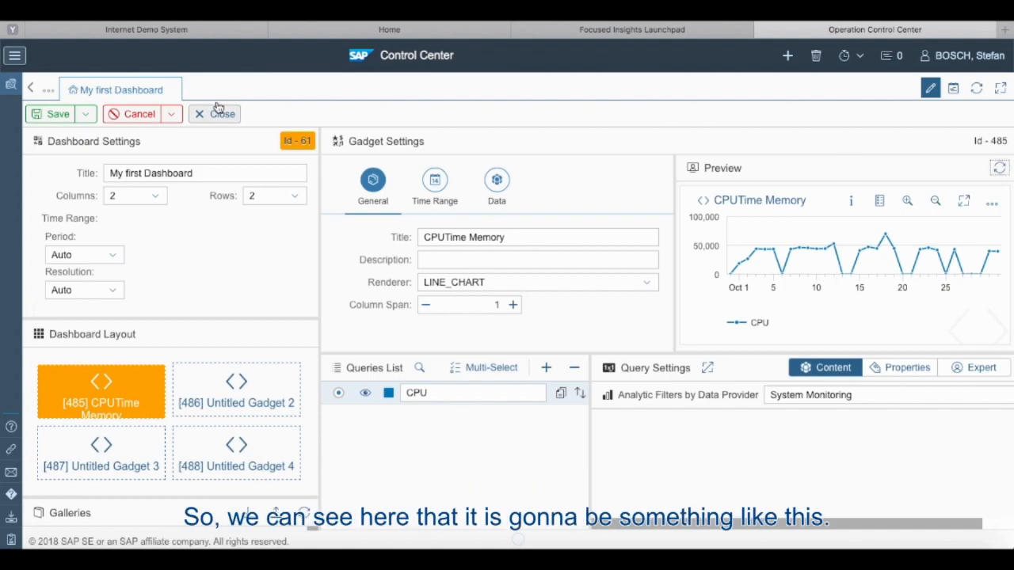
mouse_move(375, 342)
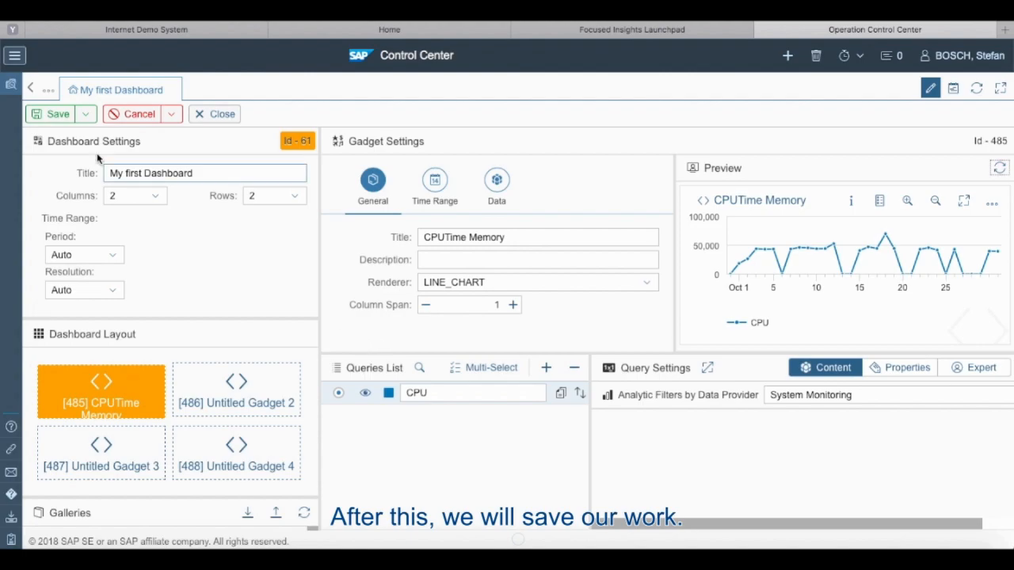
click(56, 113)
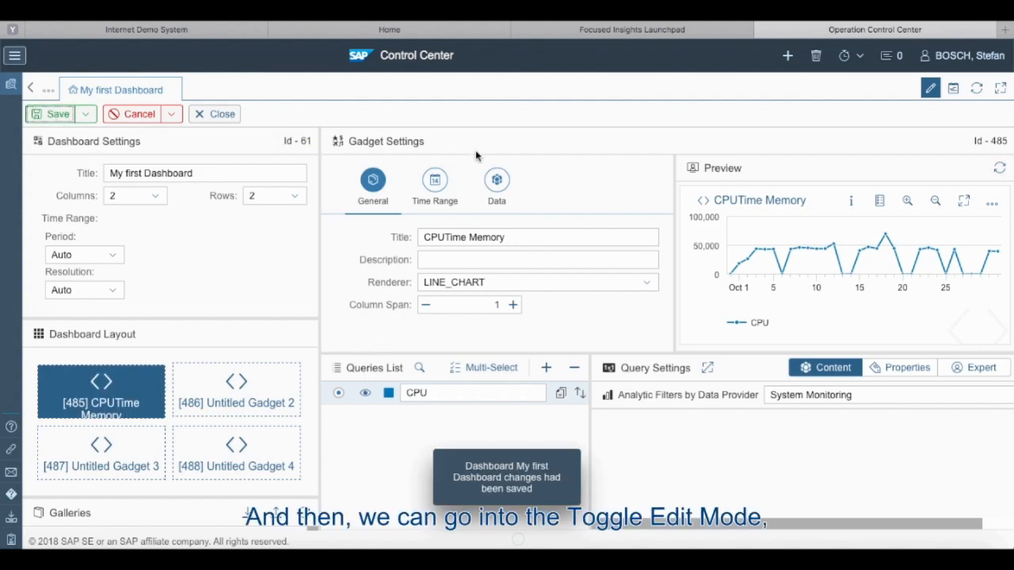
mouse_move(931, 88)
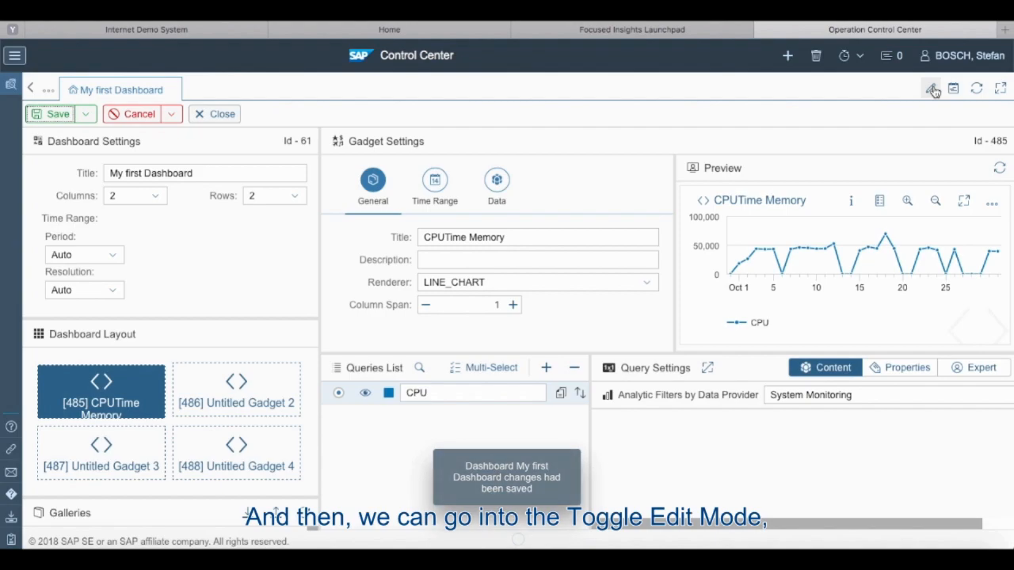